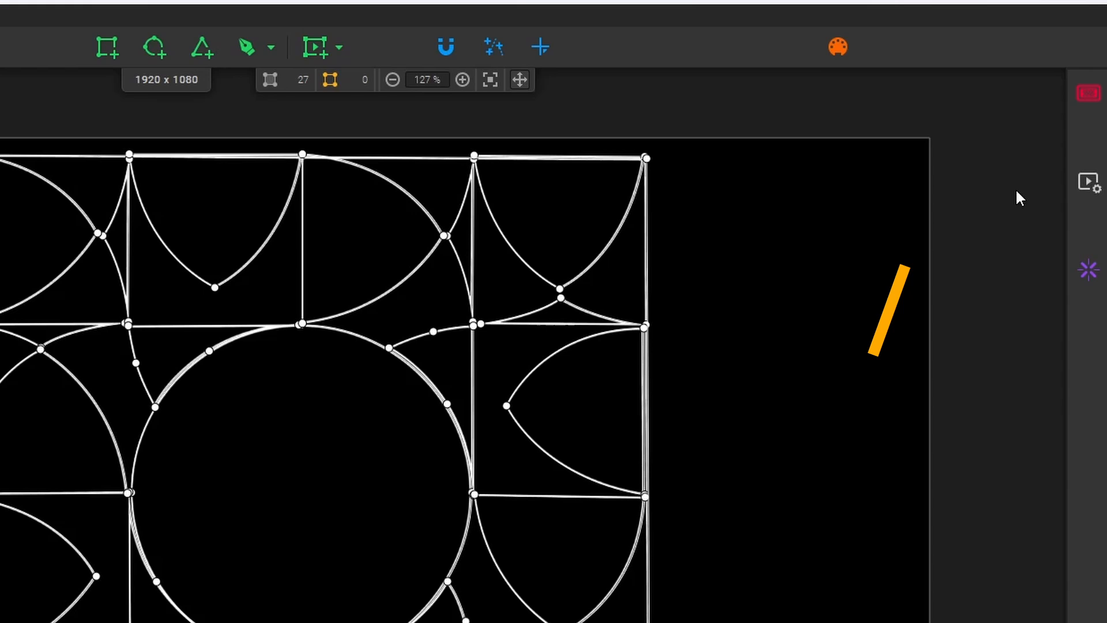
In Group Effects, switch Border off and turn on a Plain Color blue fill.
click(1088, 103)
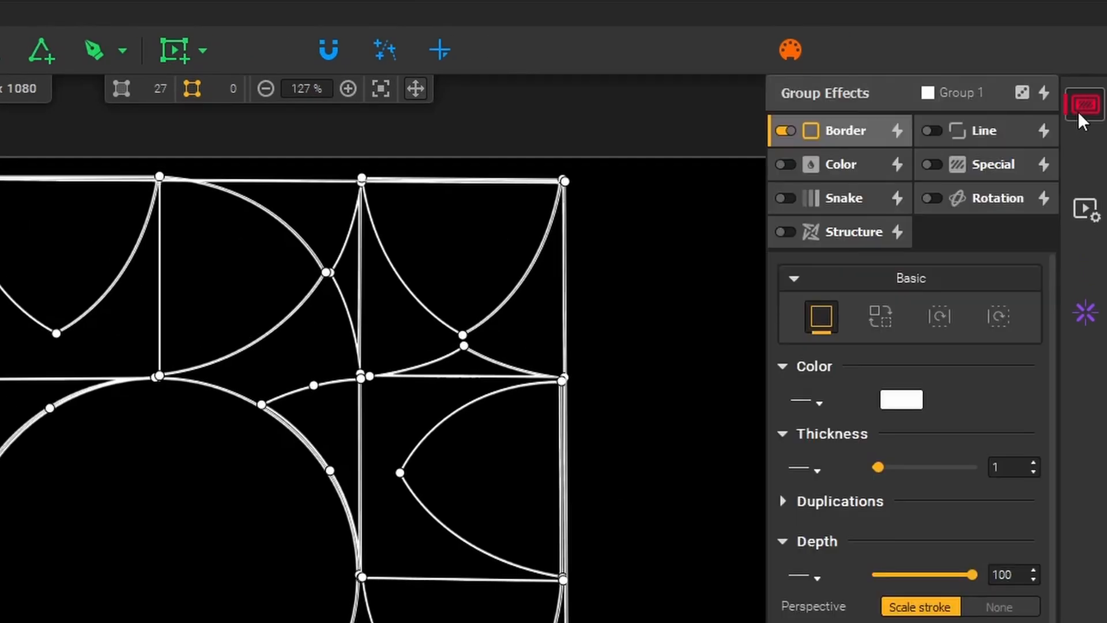
click(784, 131)
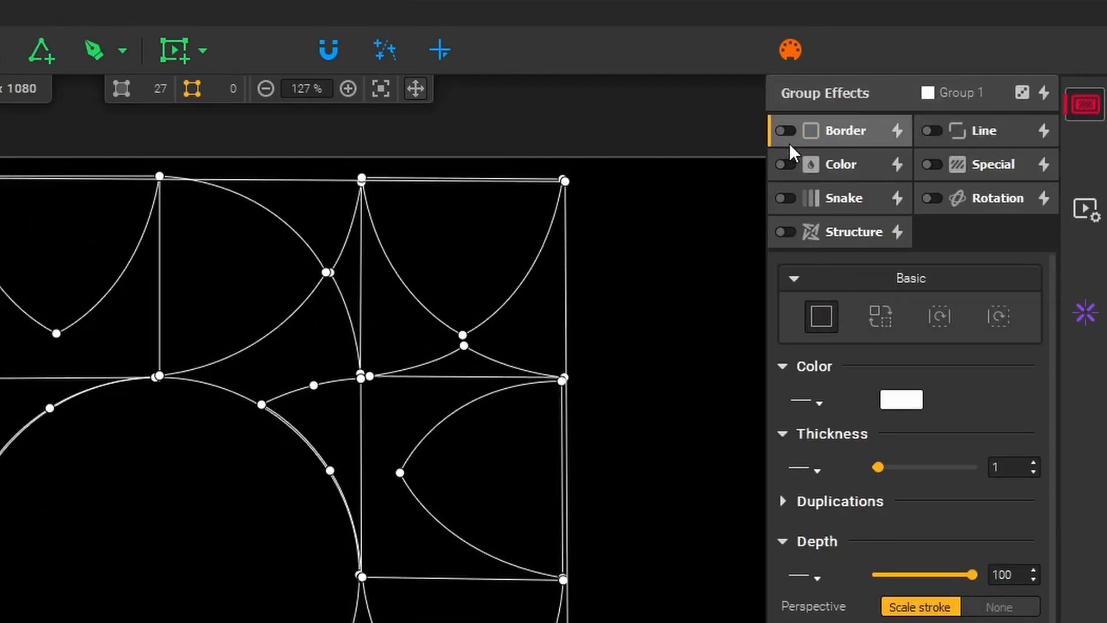
click(783, 163)
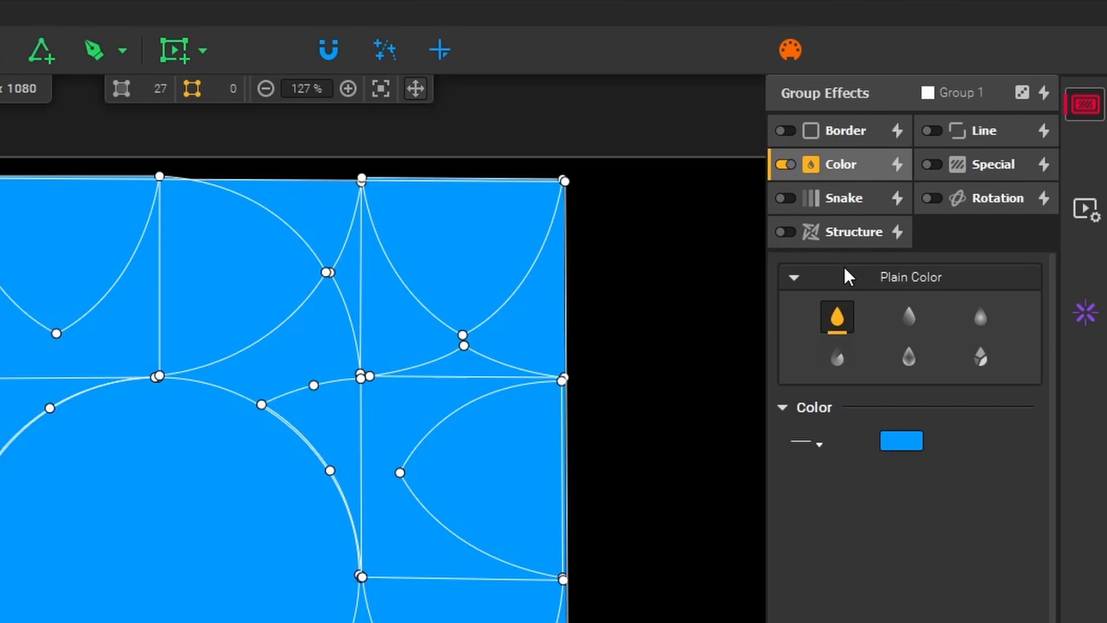
Switch Group 1's colour fill to the blue-to-pink Linear Gradient preset.
click(908, 318)
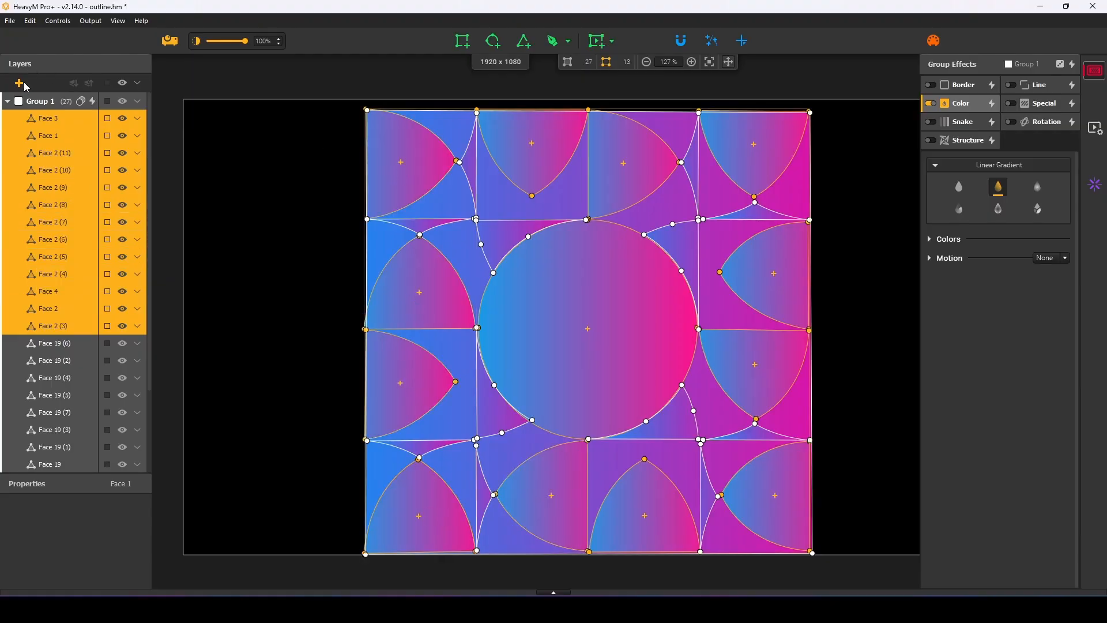
Put the 13 selected faces into new Group 2 and show its border presets.
click(20, 84)
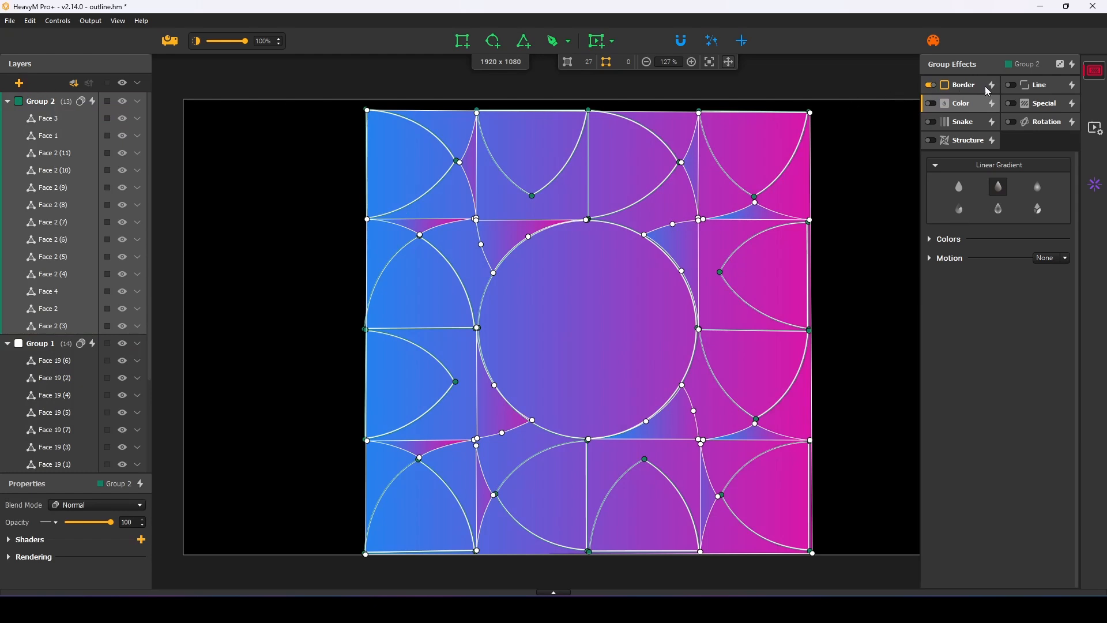
click(992, 84)
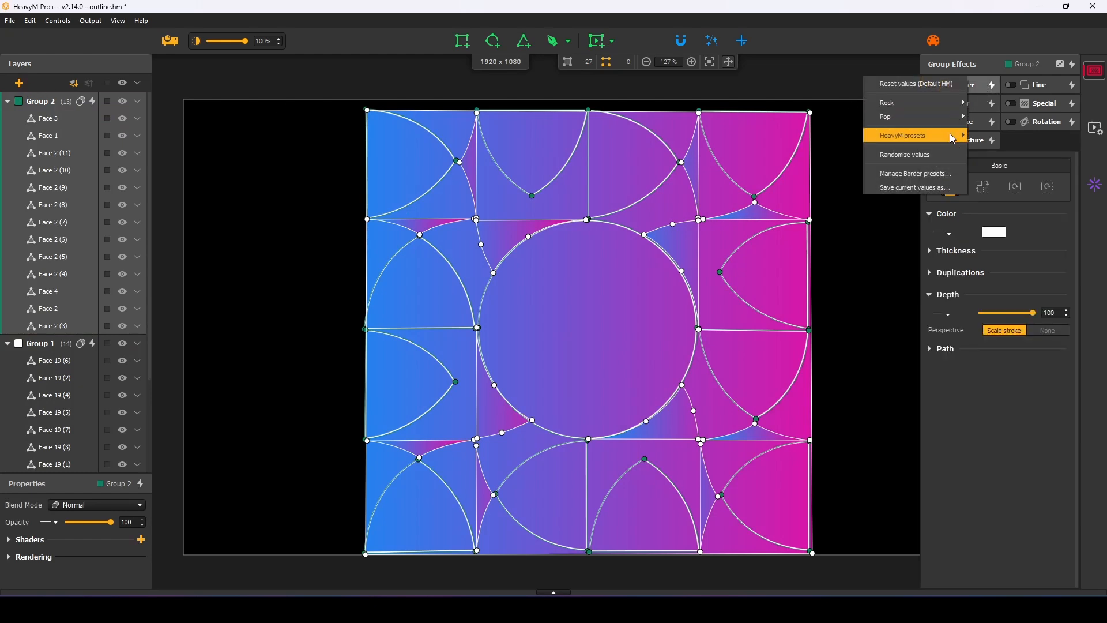